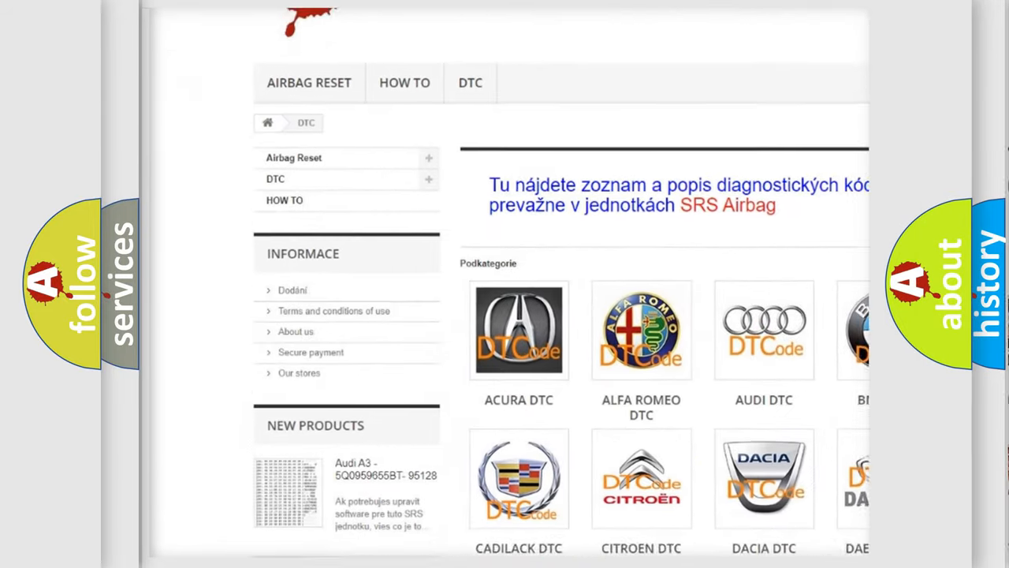
{"action": "scroll", "scroll_direction": "down", "scroll_amount": 3}
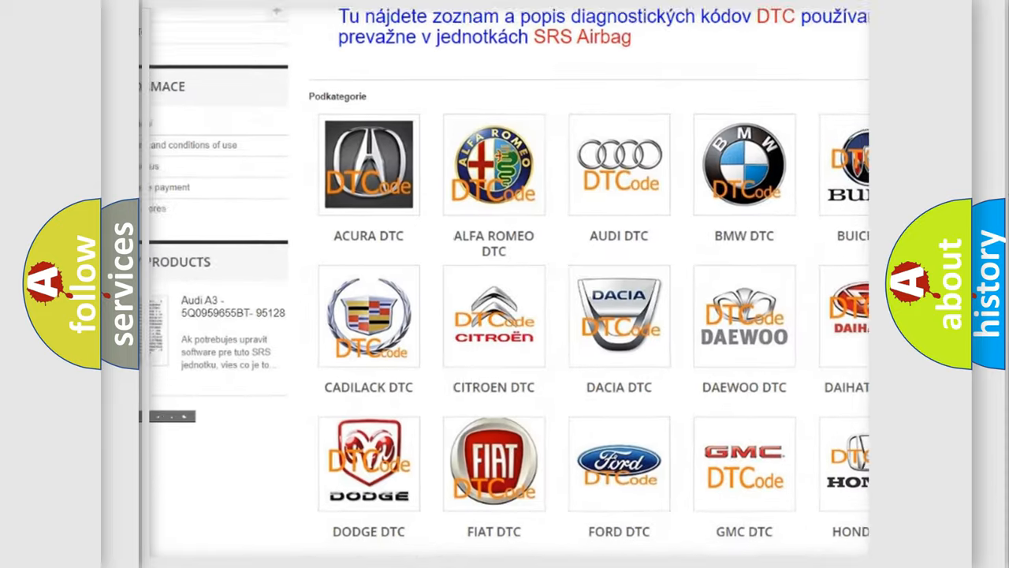